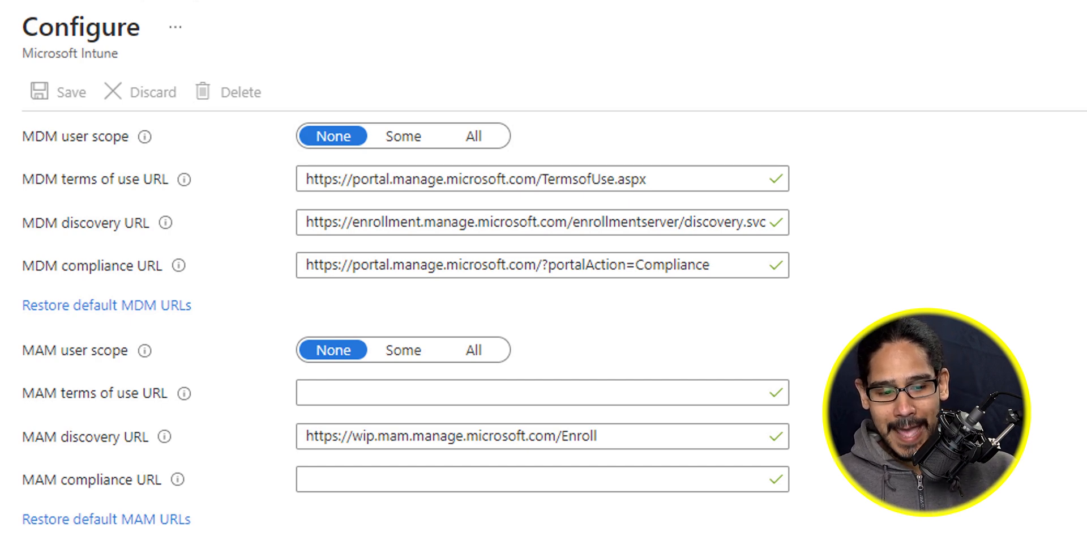
- Set the Intune MDM user scope to All and save the enrollment settings
left_click(473, 134)
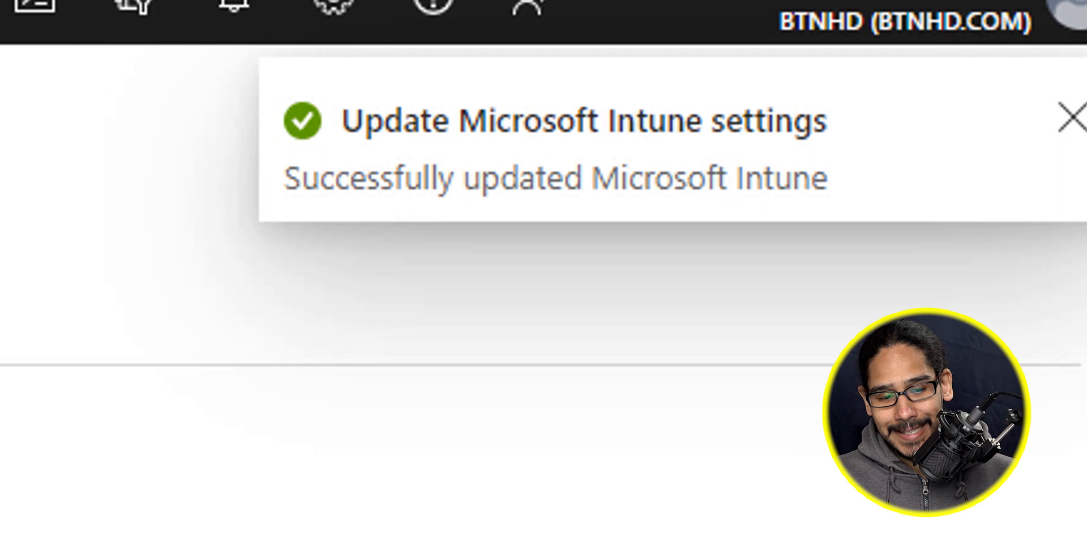
- Show Azure Active Directory tenant Properties with Manage security defaults reading Enabled
left_click(1070, 117)
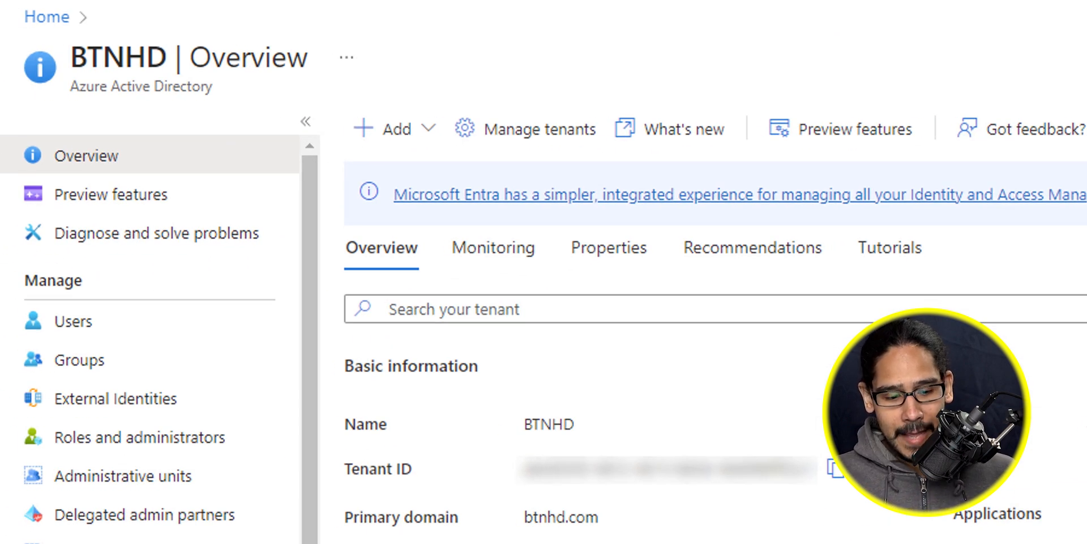
scroll("down", 3)
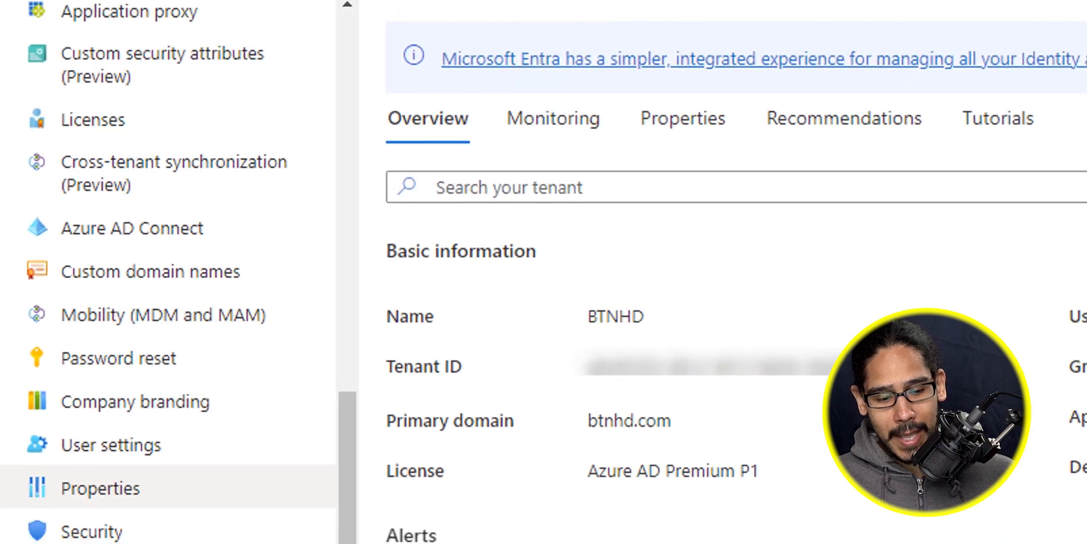
left_click(100, 487)
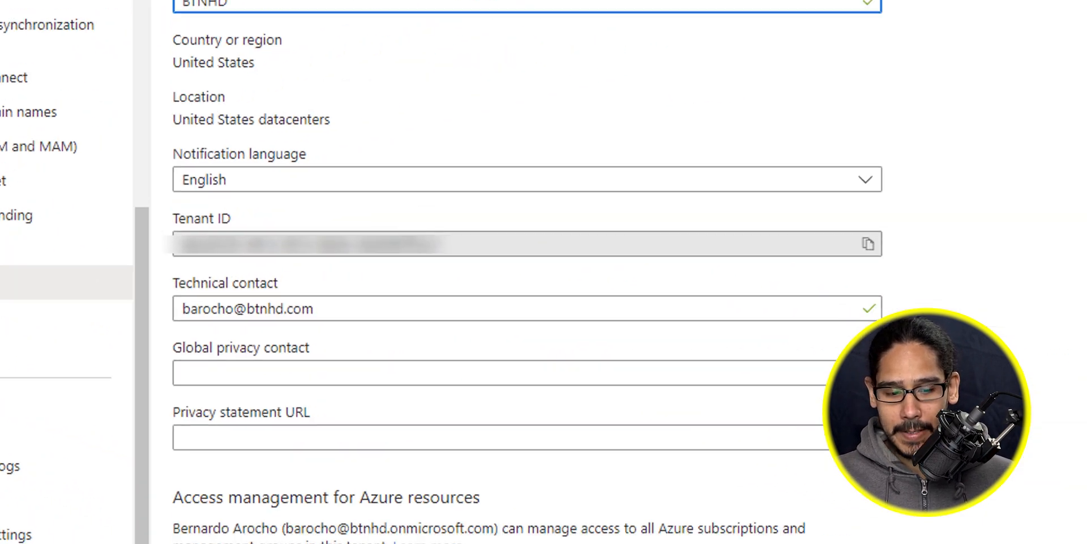
scroll("down", 3)
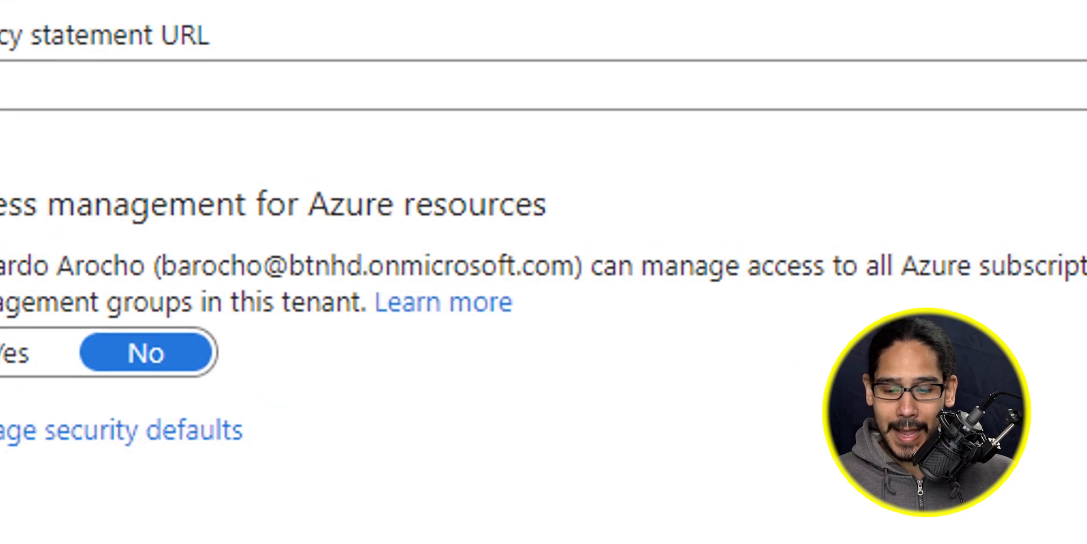
left_click(122, 428)
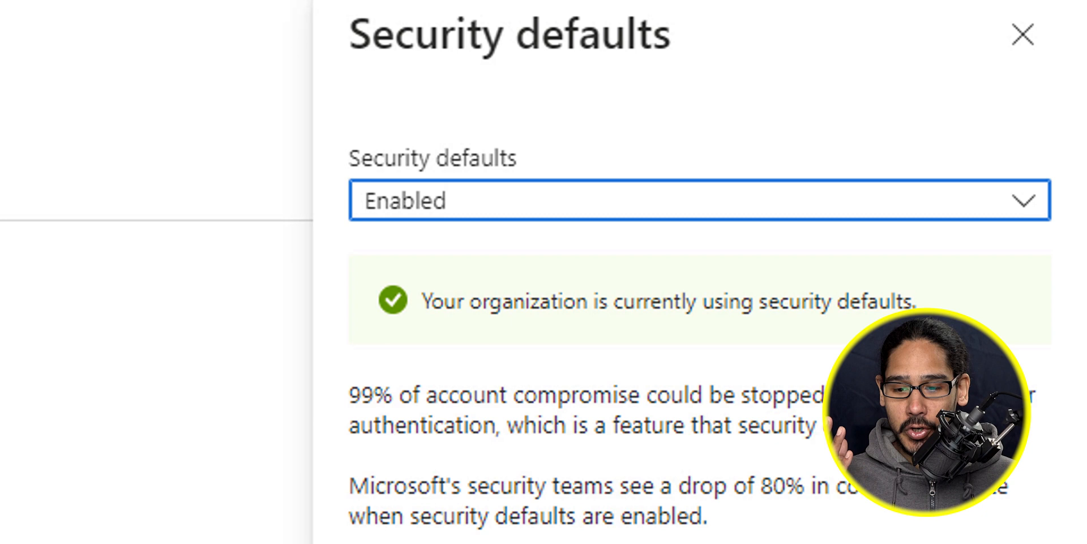